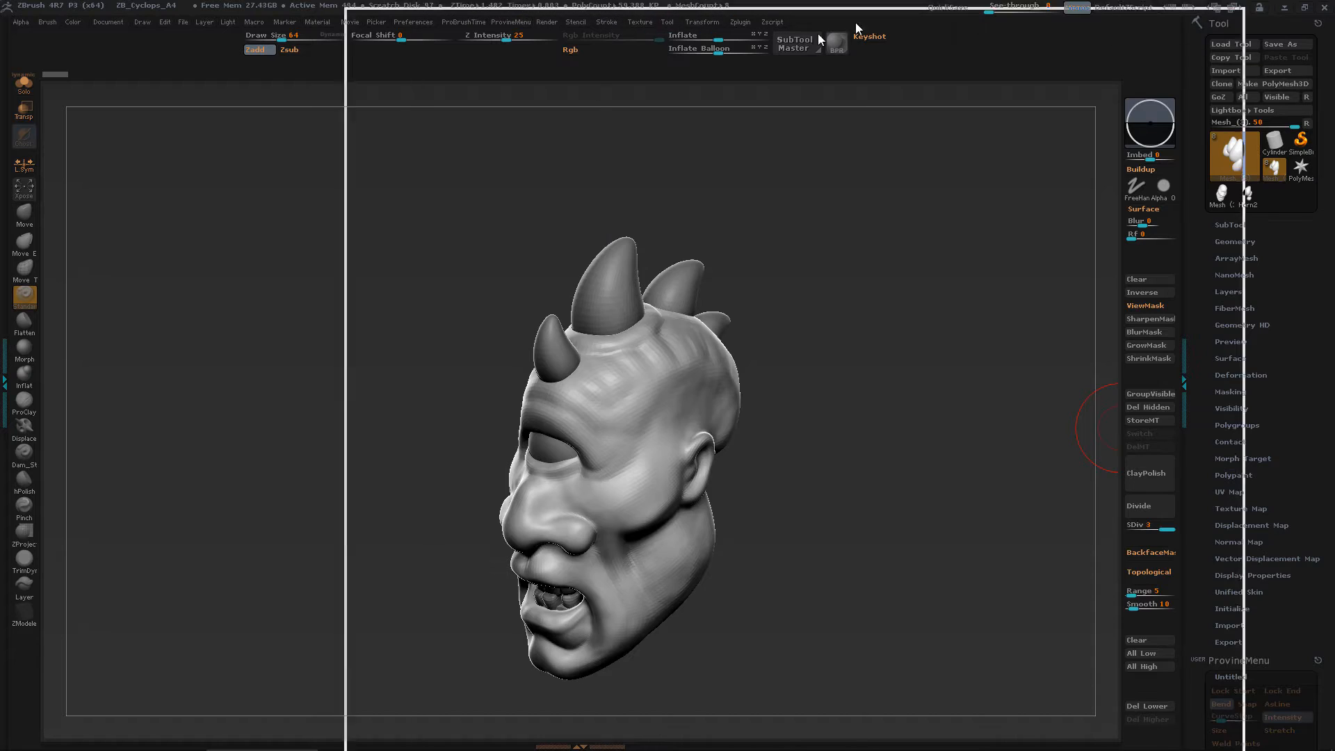
# Face the head front and divide it twice to SDiv 5, about 564K polygons.
pyautogui.click(834, 43)
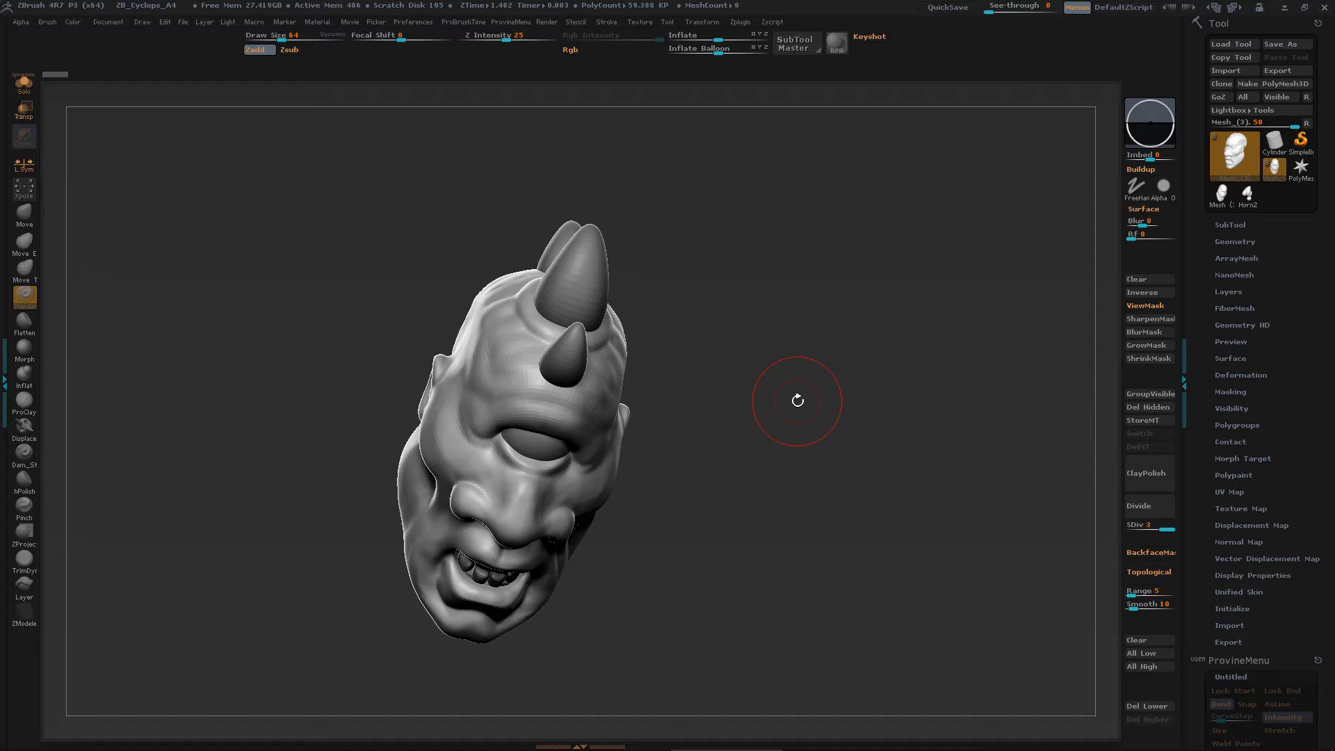
pyautogui.click(1147, 504)
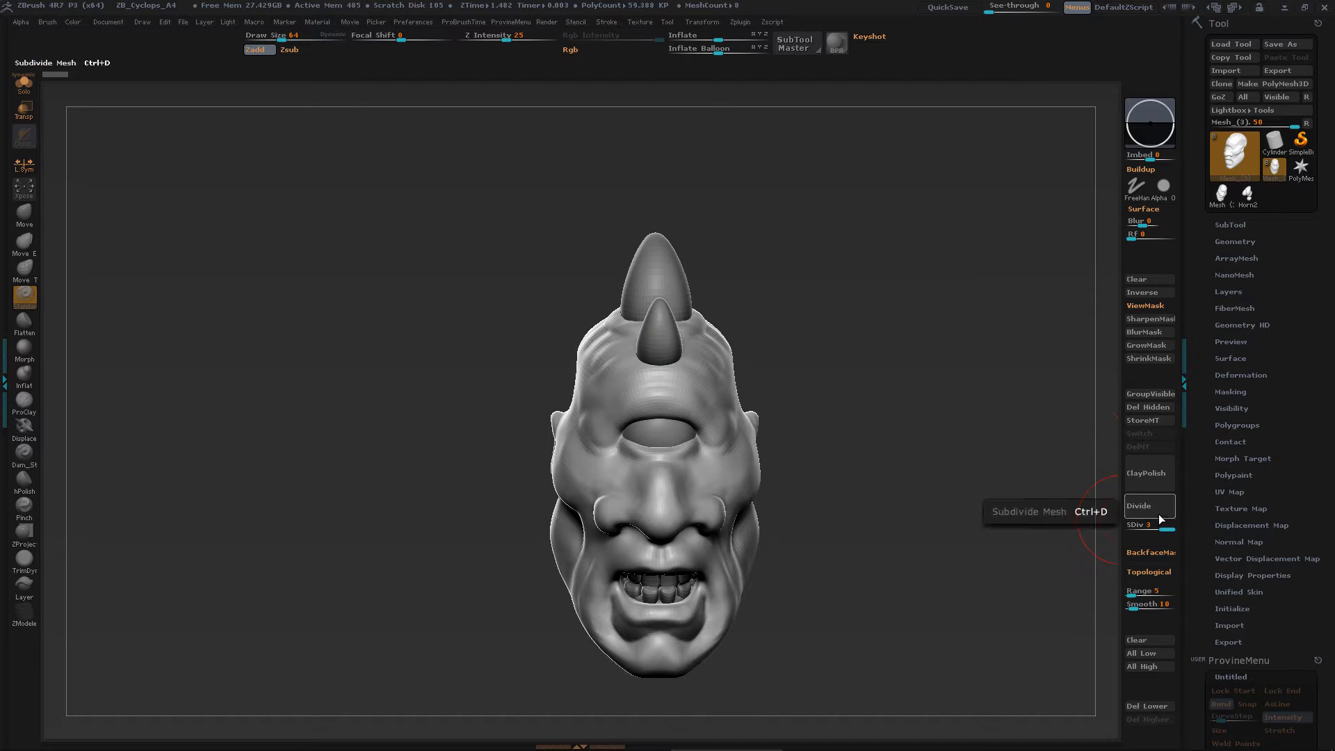
pyautogui.click(1138, 505)
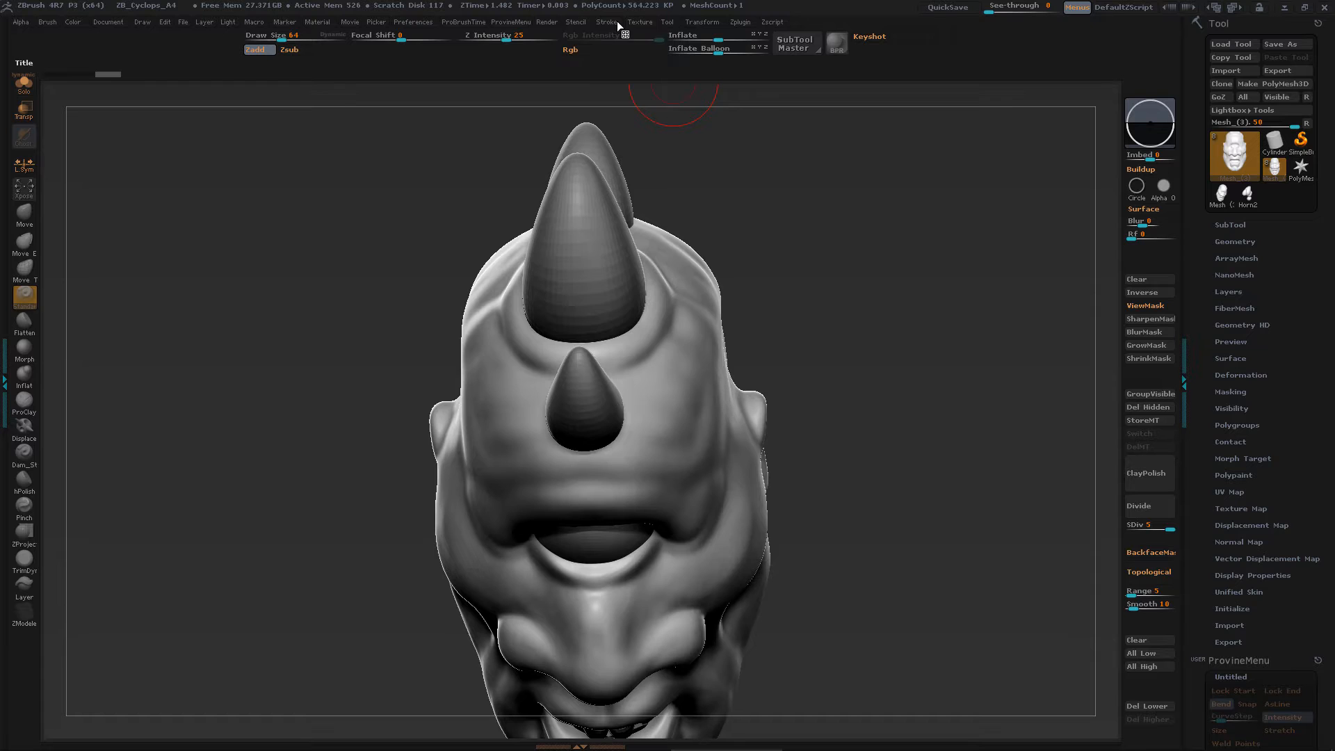
# Turn off Solo and enable Transp/Ghost so the horns show through the skull.
pyautogui.click(605, 22)
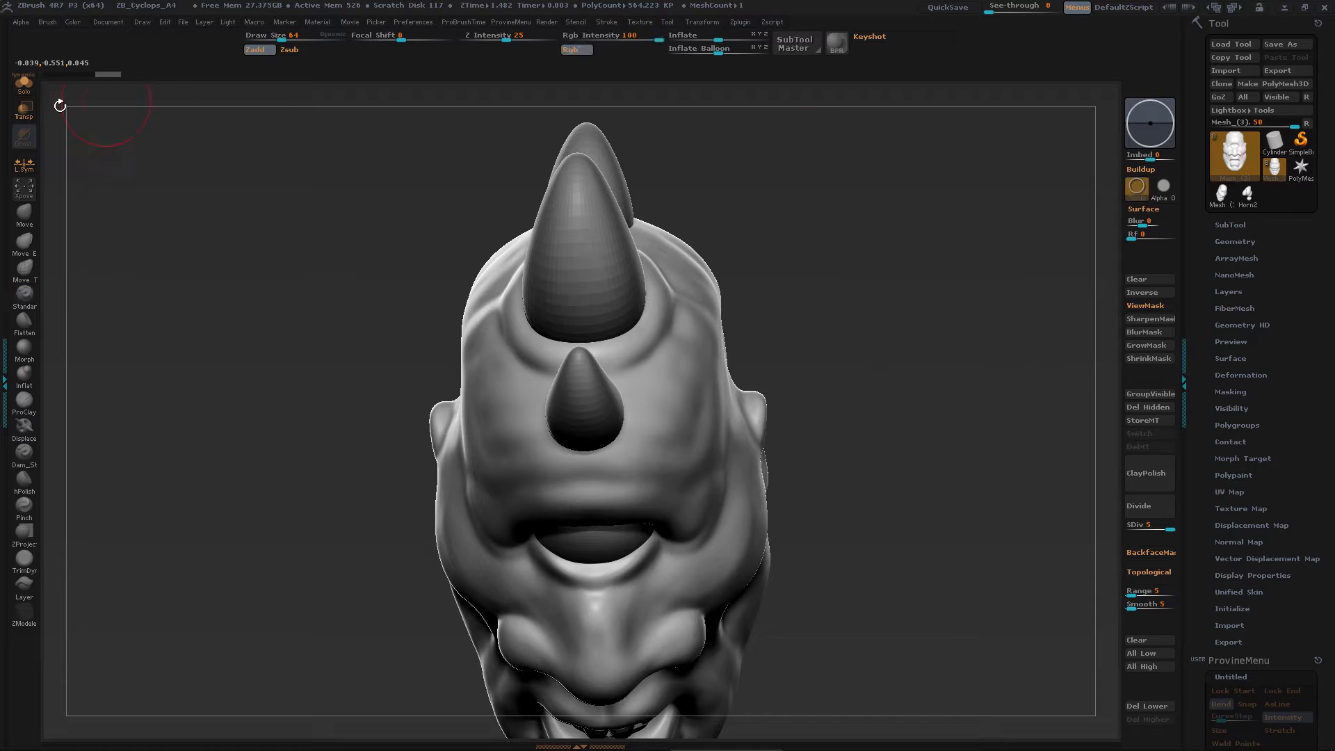
pyautogui.click(607, 22)
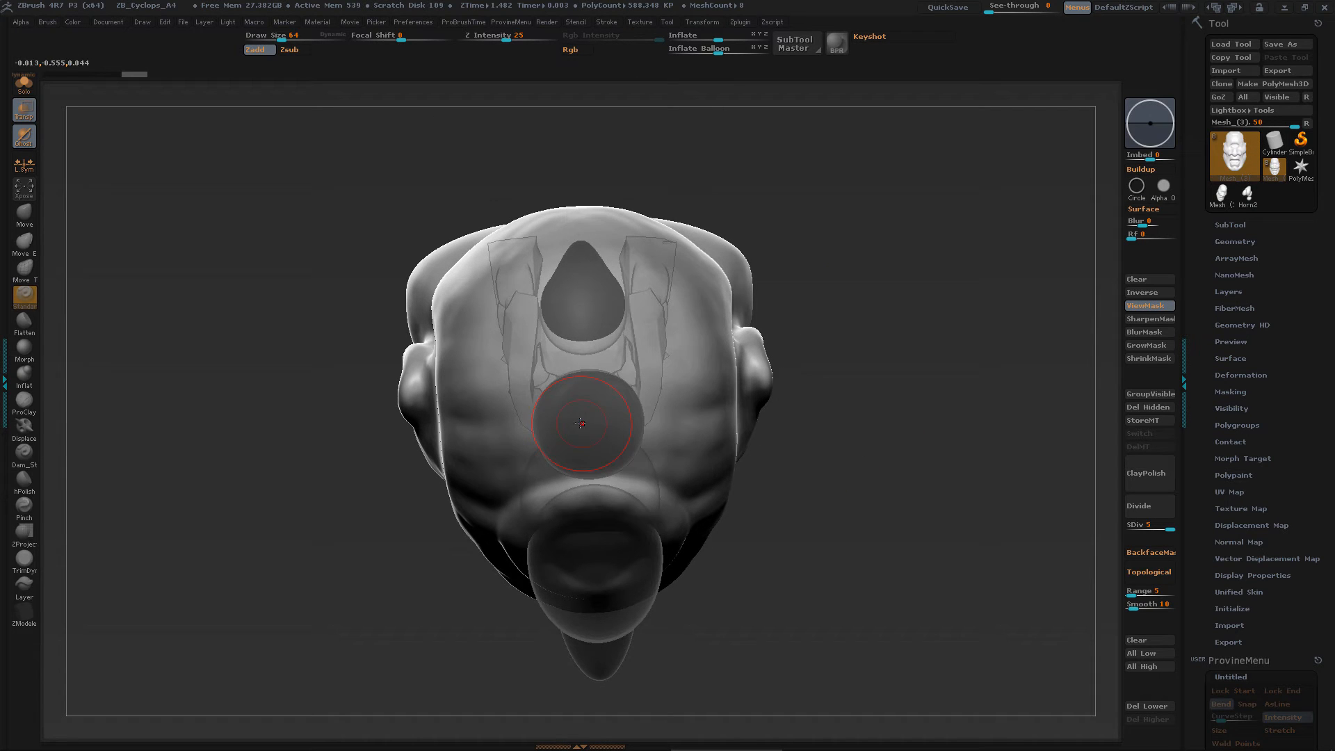
# Paint a mask on the skull surface around the base of the lower horn.
pyautogui.click(570, 49)
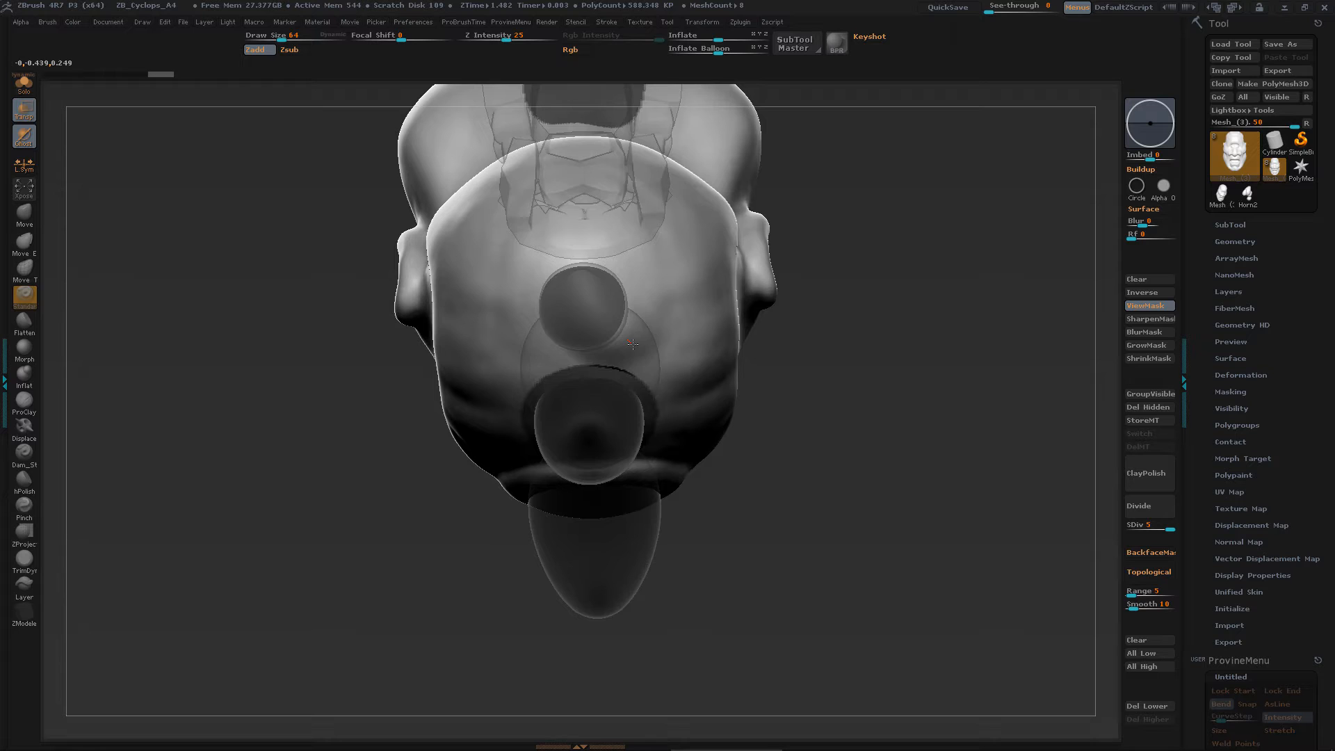
pyautogui.click(569, 49)
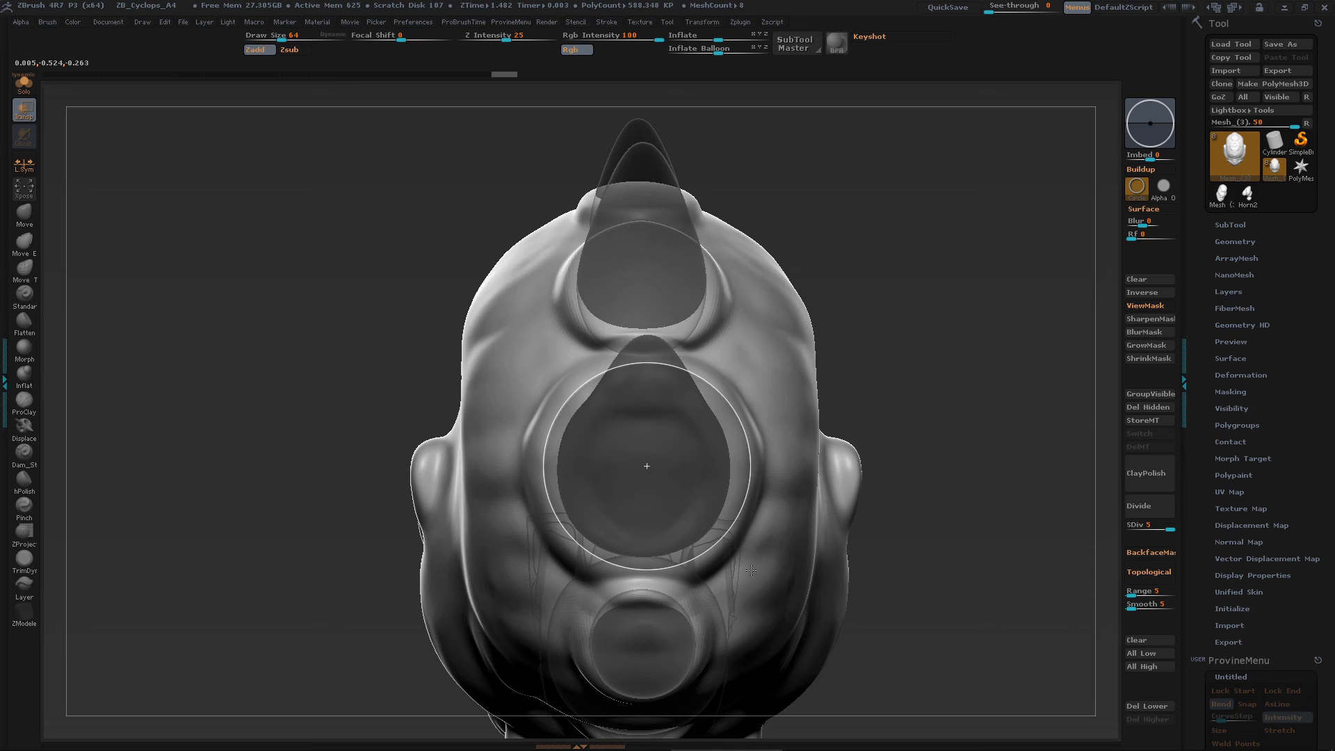
# Soften the horn-area mask edges with BlurMask while Solo shows only the head.
pyautogui.click(1148, 331)
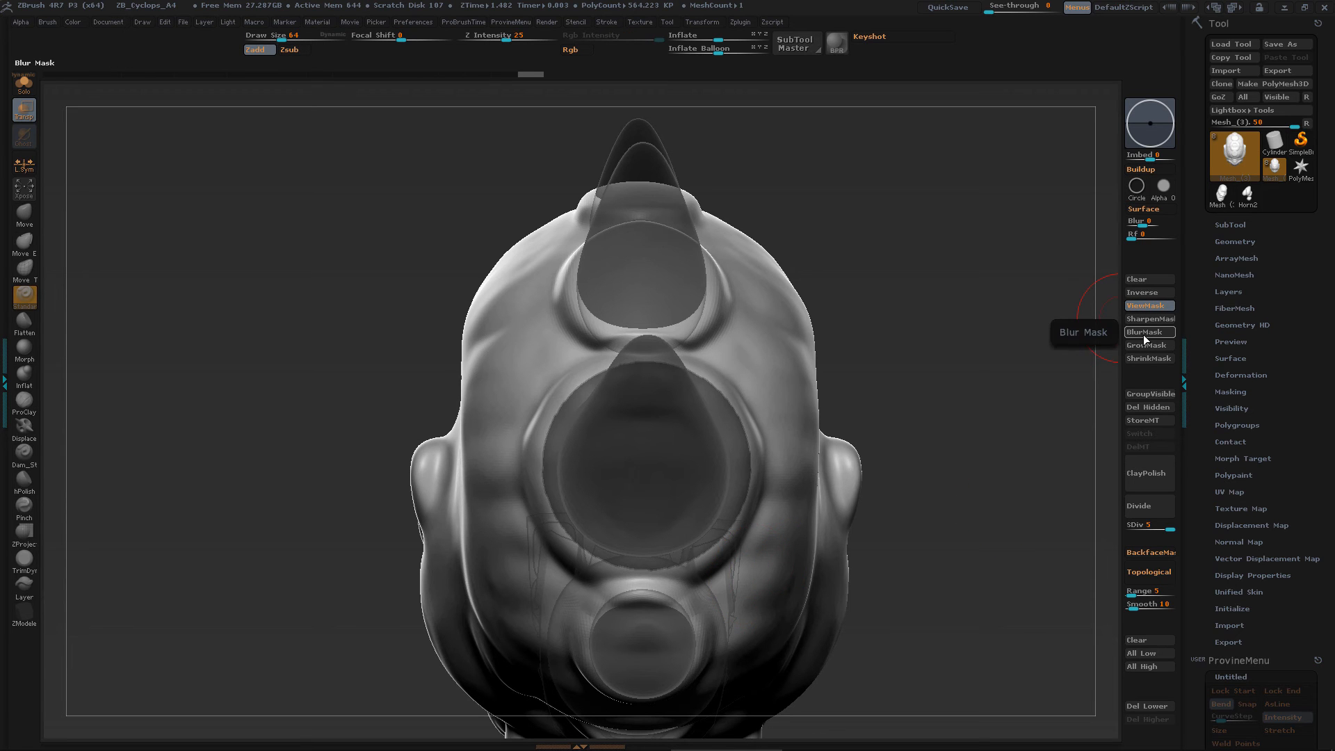